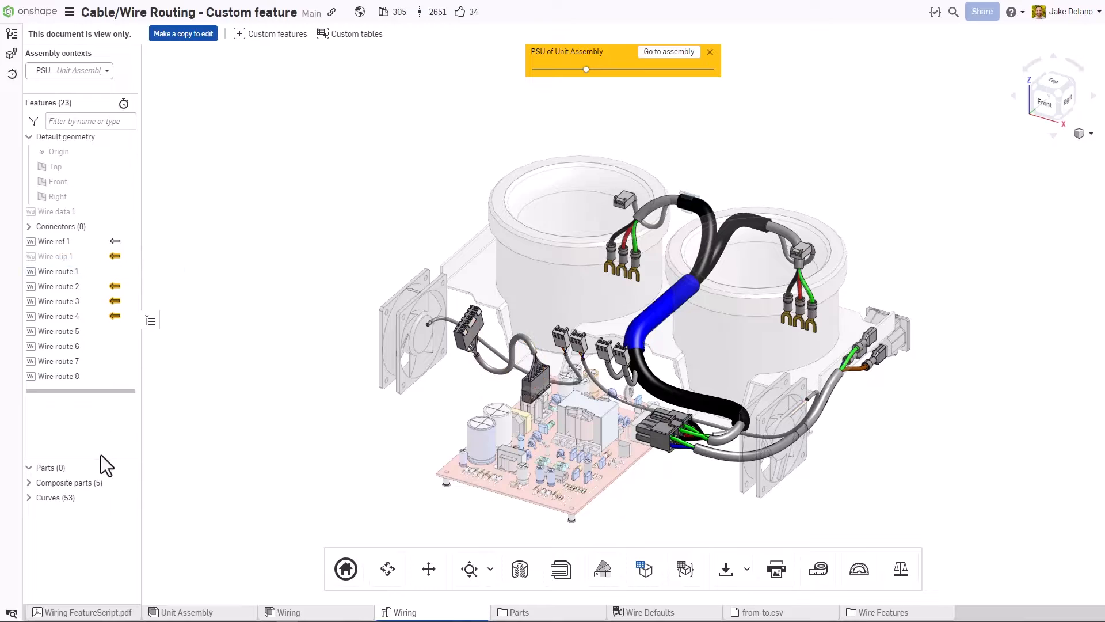
- Review the Wiring FeatureScript PDF, then return to the Onshape Documents page
left_click(77, 612)
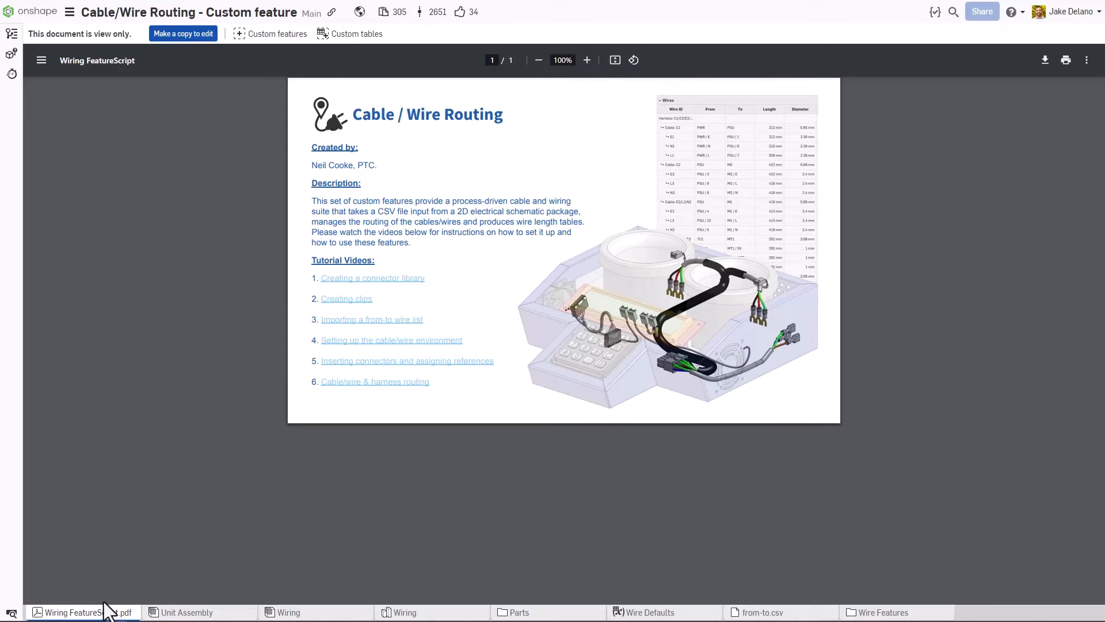
left_click(31, 12)
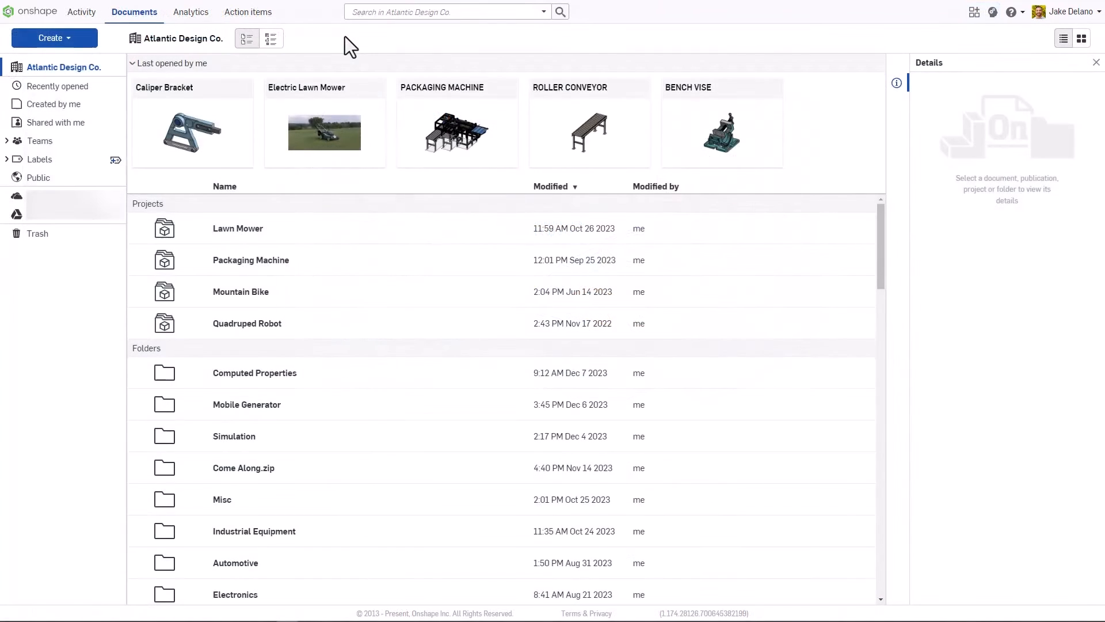
mouse_move(340, 51)
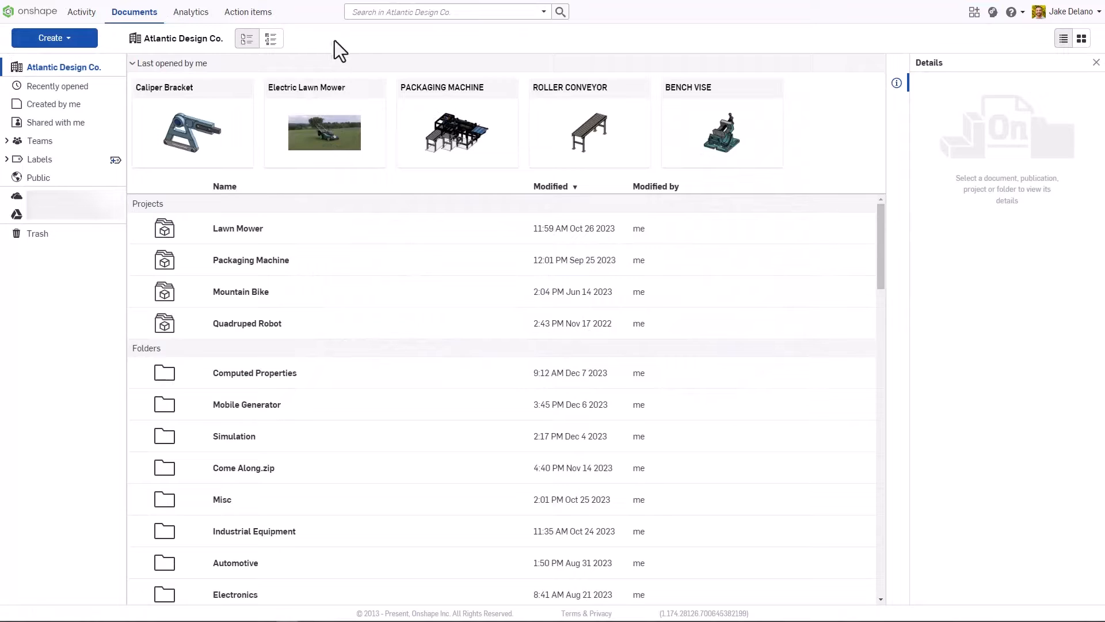
- Filter Public documents to those with Published FeatureScript set to True
left_click(38, 177)
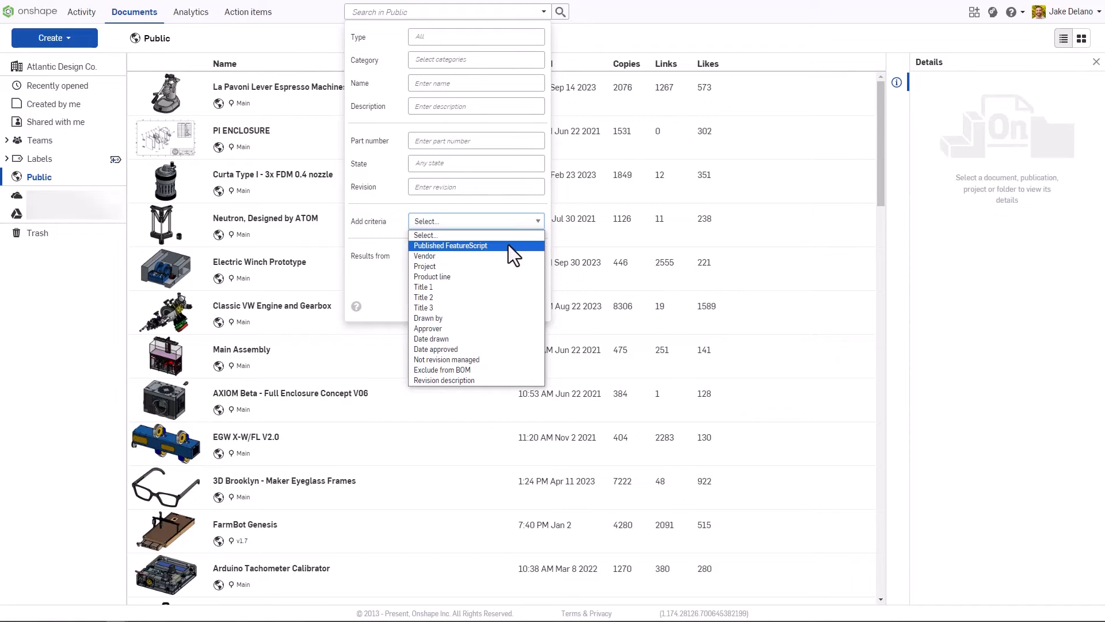
left_click(450, 245)
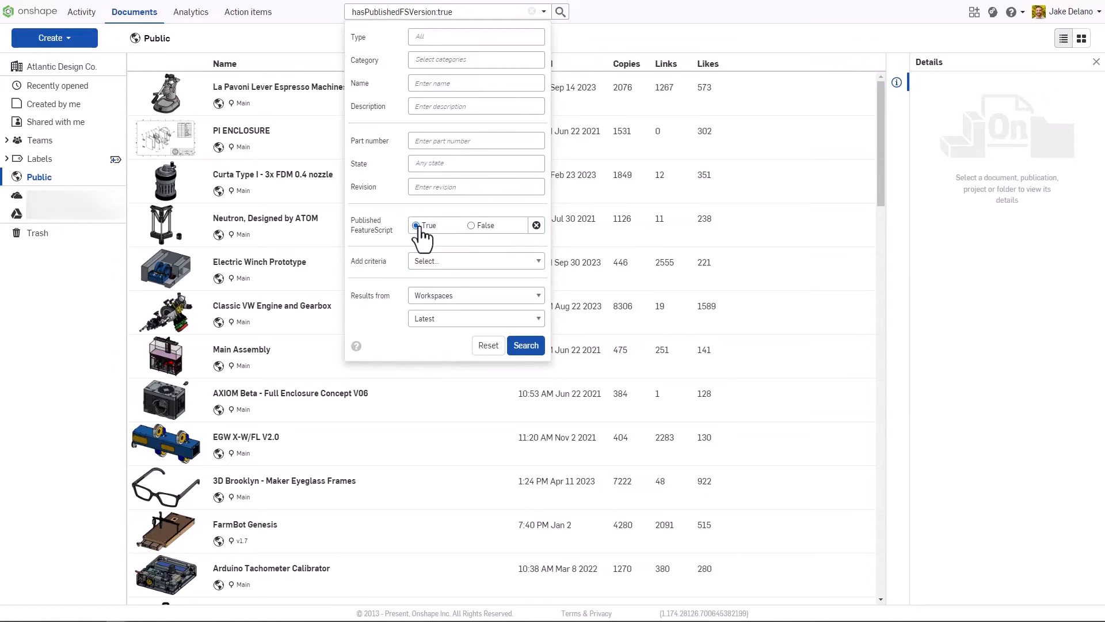
mouse_move(525, 346)
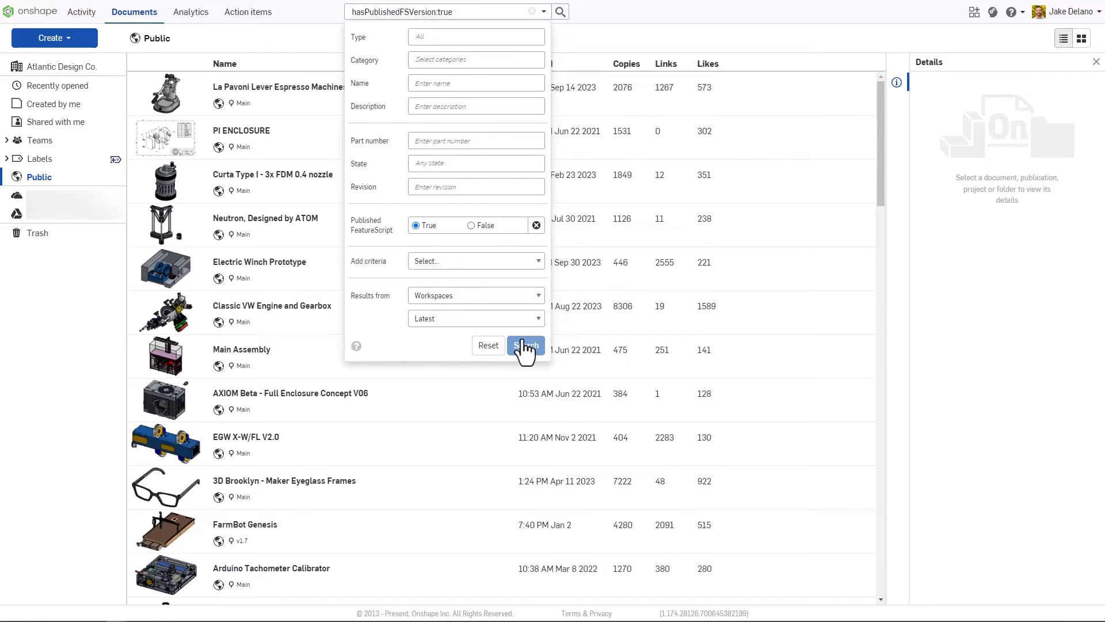
- Run the Published FeatureScript search to list matching public documents
left_click(525, 345)
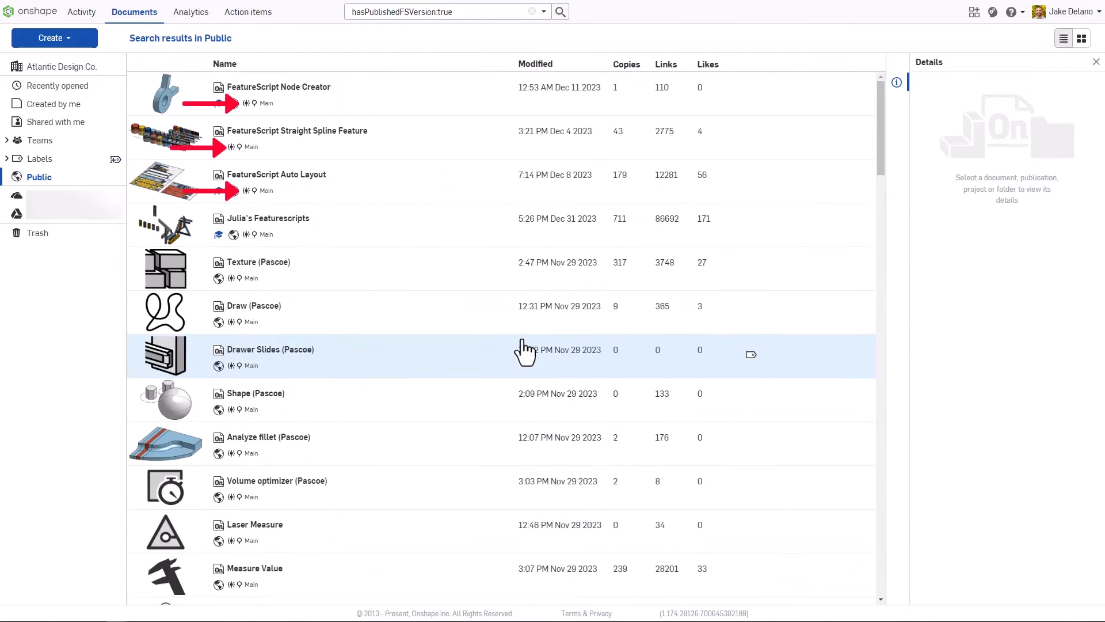
mouse_move(525, 349)
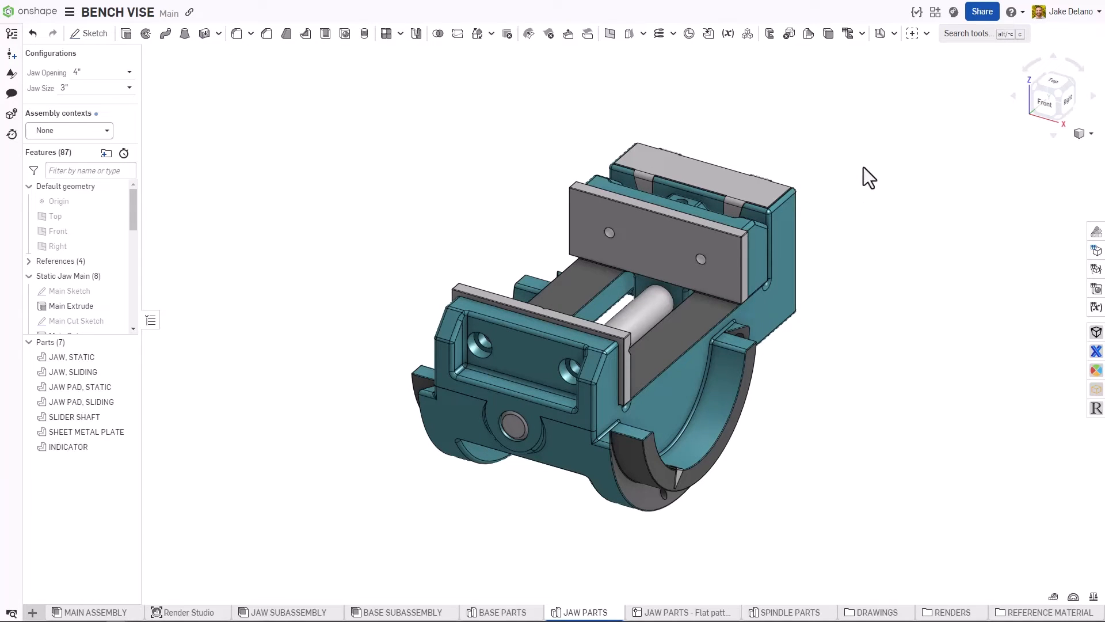
- Show the FeatureScript samples list in the Custom features dialog
left_click(911, 34)
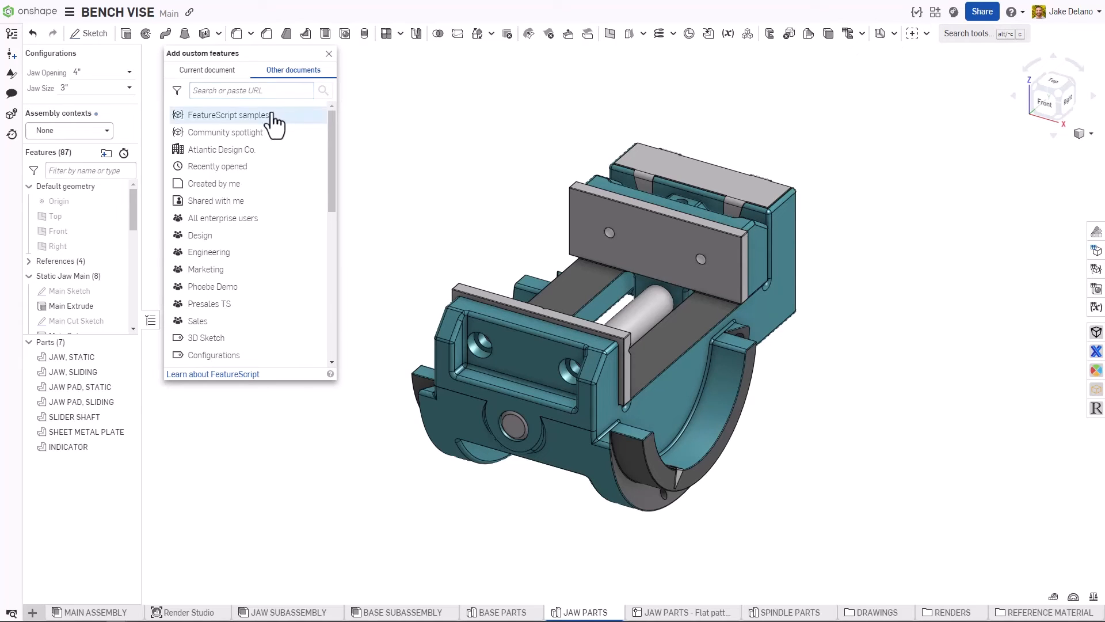
left_click(228, 115)
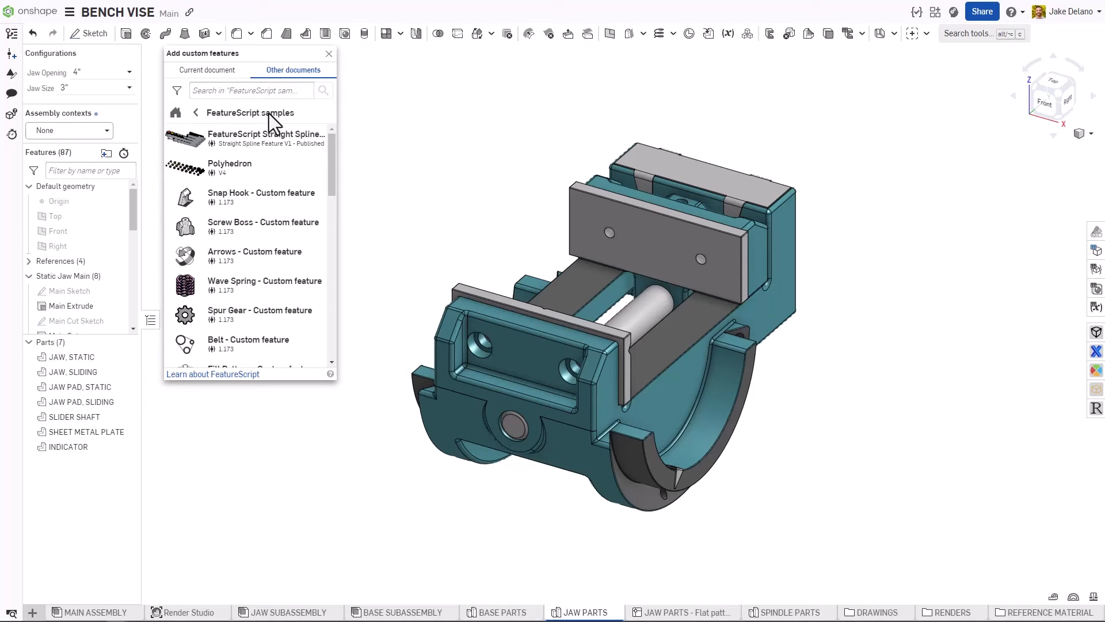
mouse_move(218, 198)
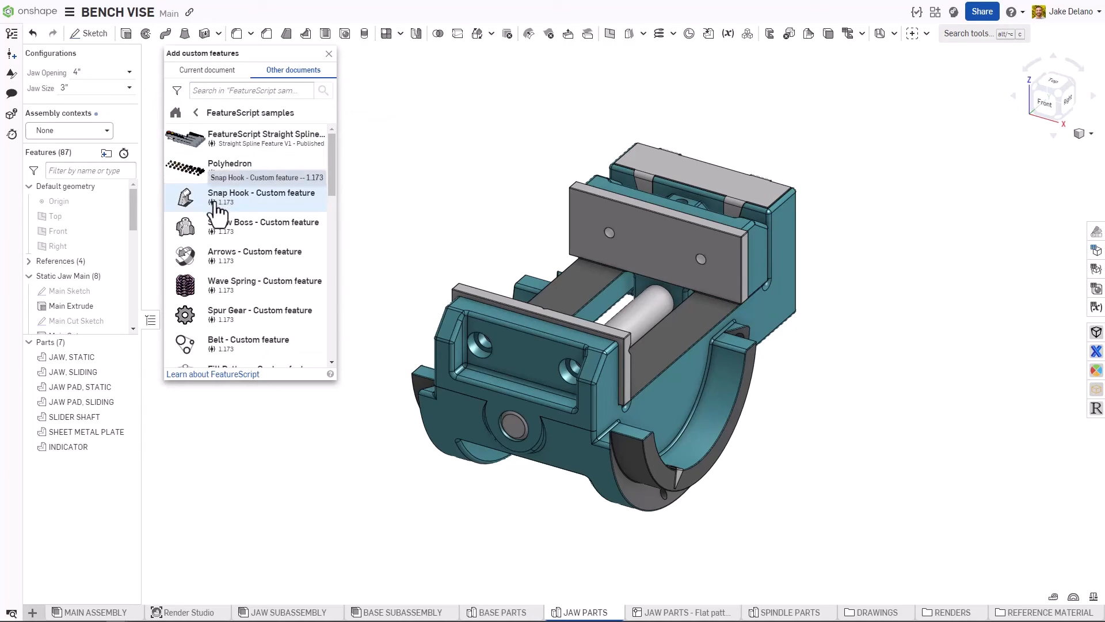